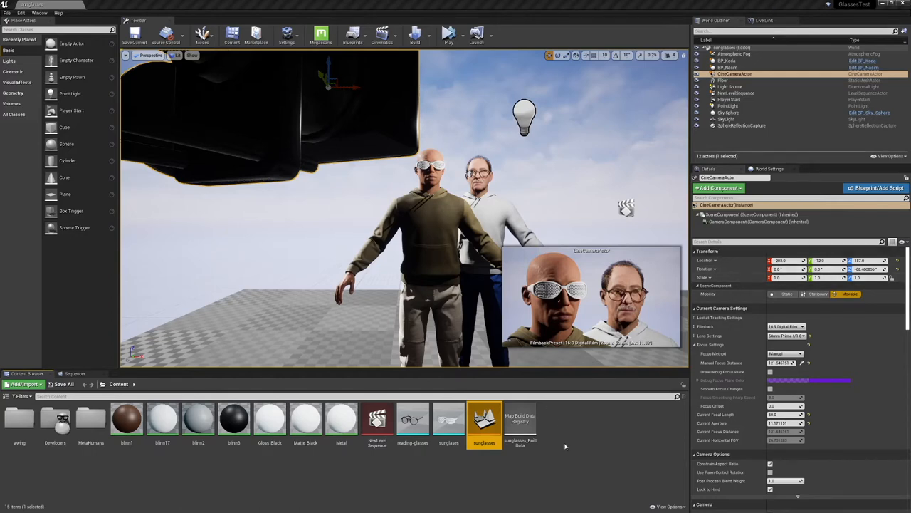
- Convert the selected CineCameraActor into a Blueprint class via Blueprint/Add Script and confirm creation
click(723, 79)
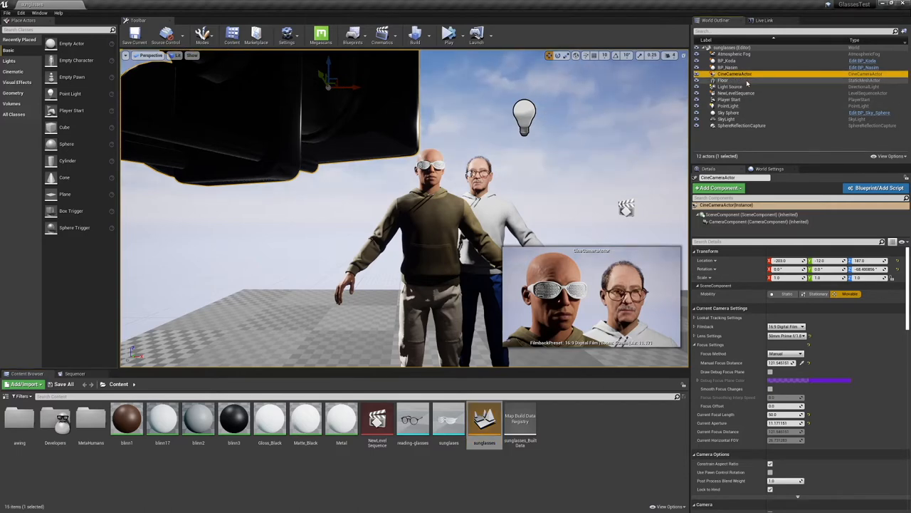
mouse_move(877, 188)
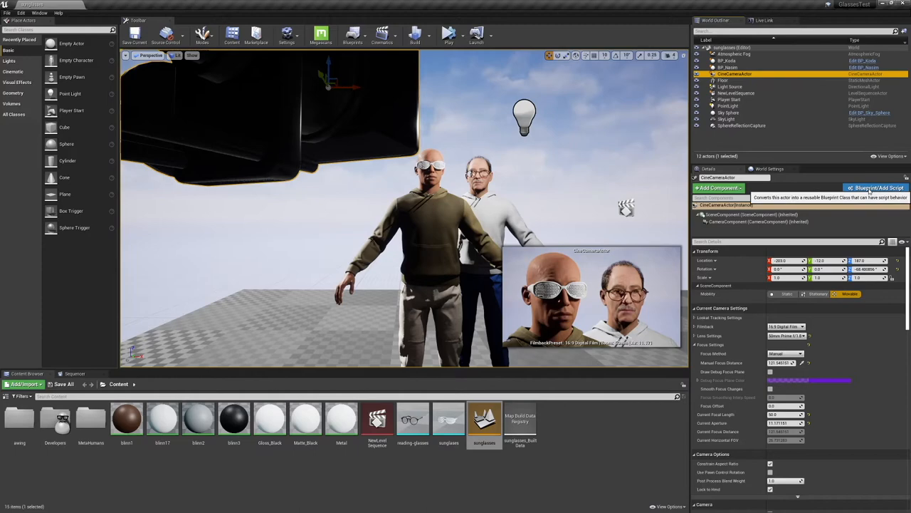
click(876, 188)
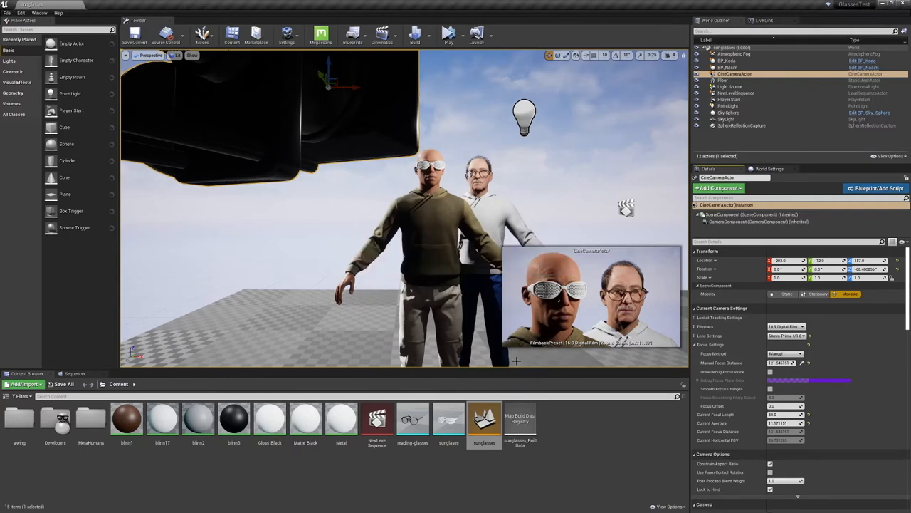
click(877, 188)
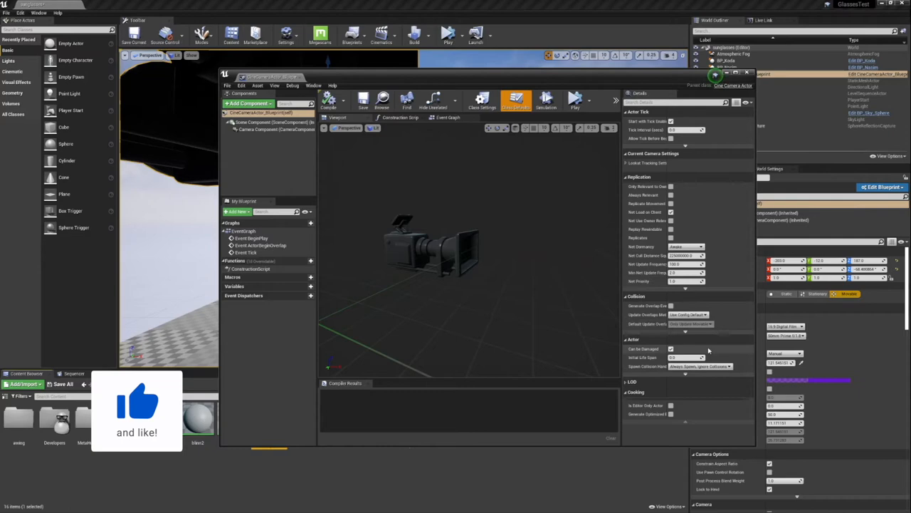
- Review the CameraComponent's lens, camera mesh and post-process settings in the Details panel
click(278, 129)
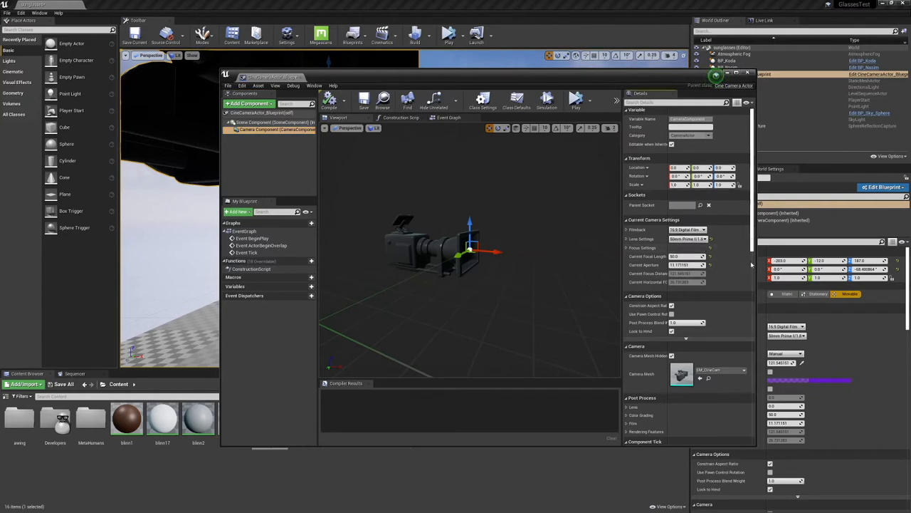
scroll(down, 3)
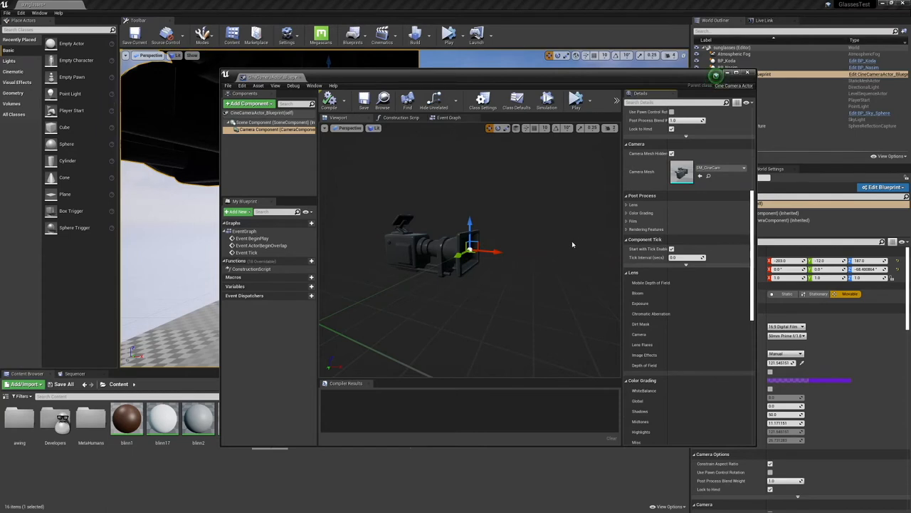
mouse_move(591, 278)
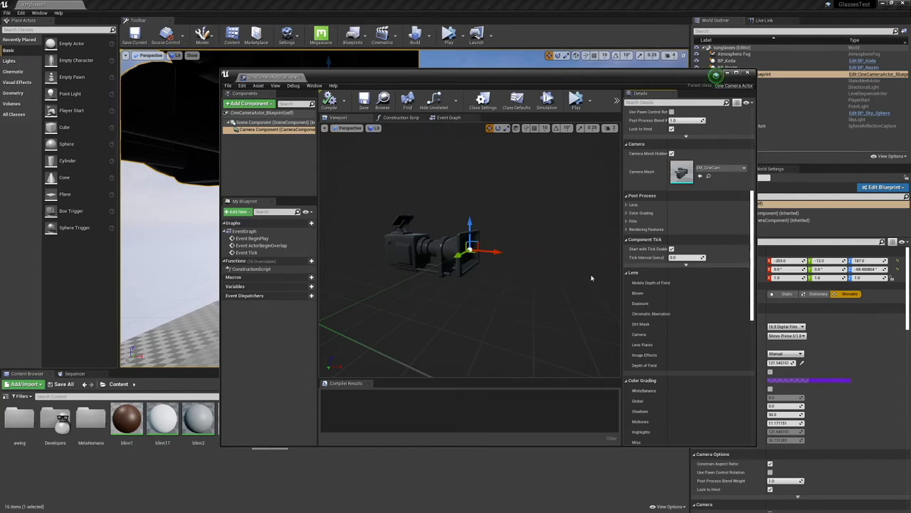
mouse_move(329, 101)
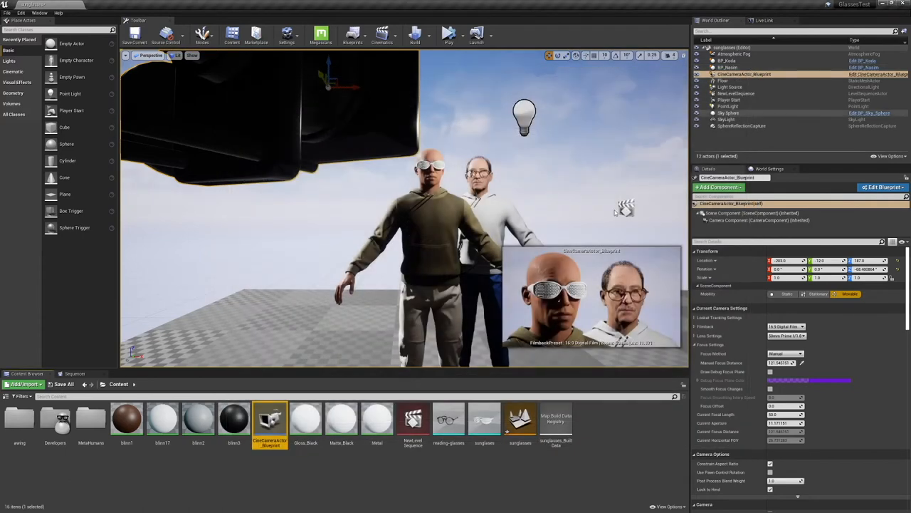
mouse_move(271, 420)
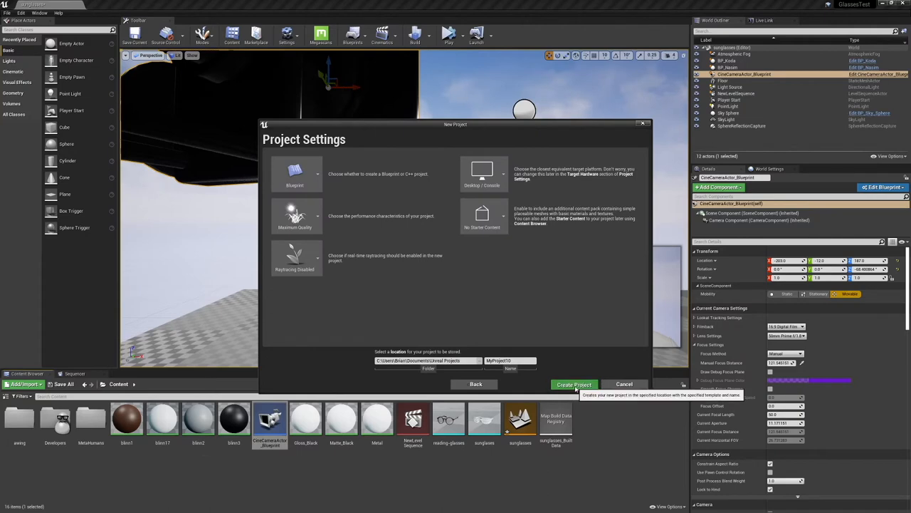
- Create the new blank project and dismiss the Save Content prompt so its empty level opens
click(573, 384)
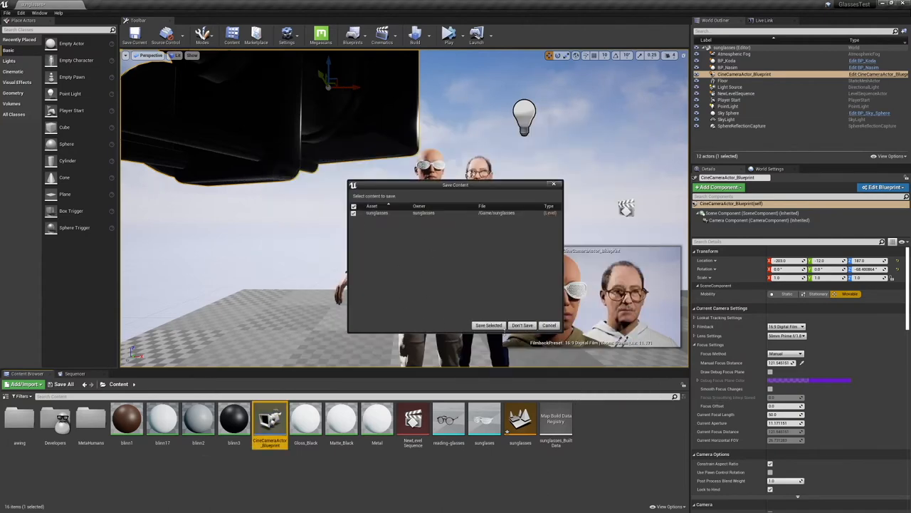
click(522, 324)
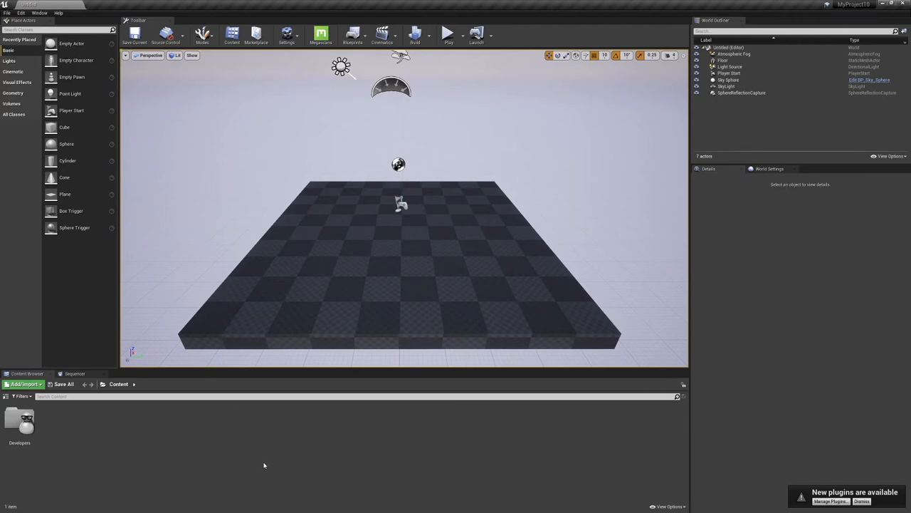
mouse_move(160, 444)
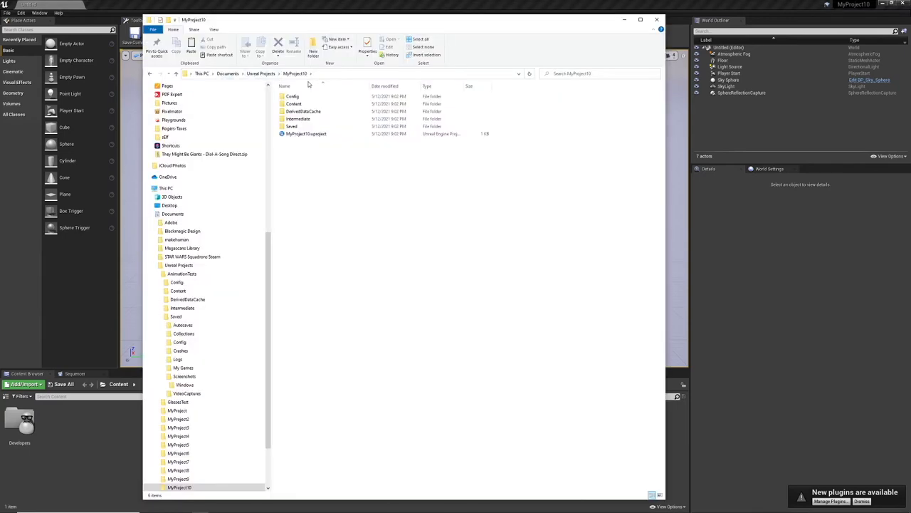
mouse_move(324, 188)
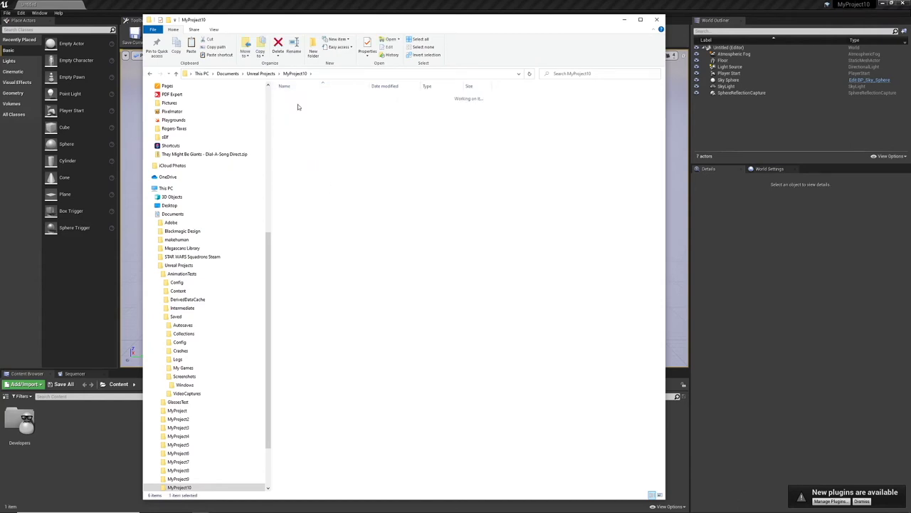
- Copy CineCameraActor_Blueprint.uasset from the GlassesTest Content folder
double_click(178, 290)
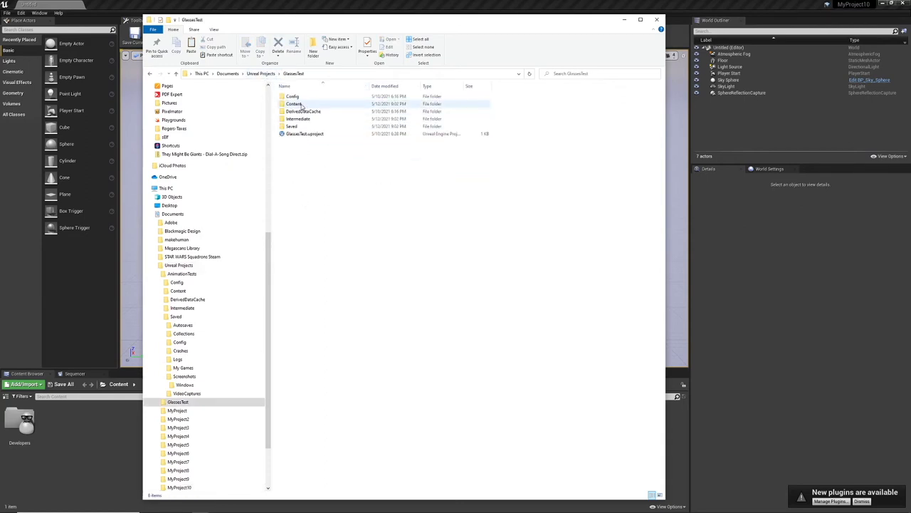
double_click(293, 104)
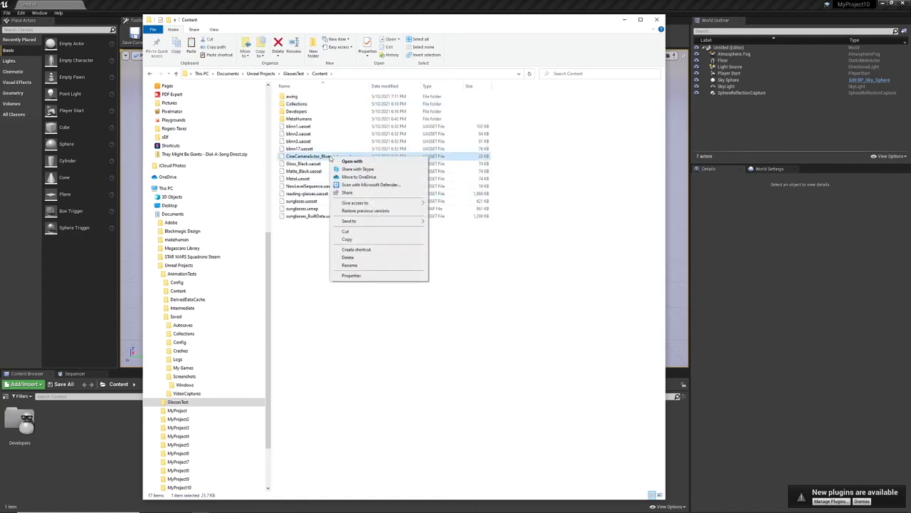
mouse_move(356, 239)
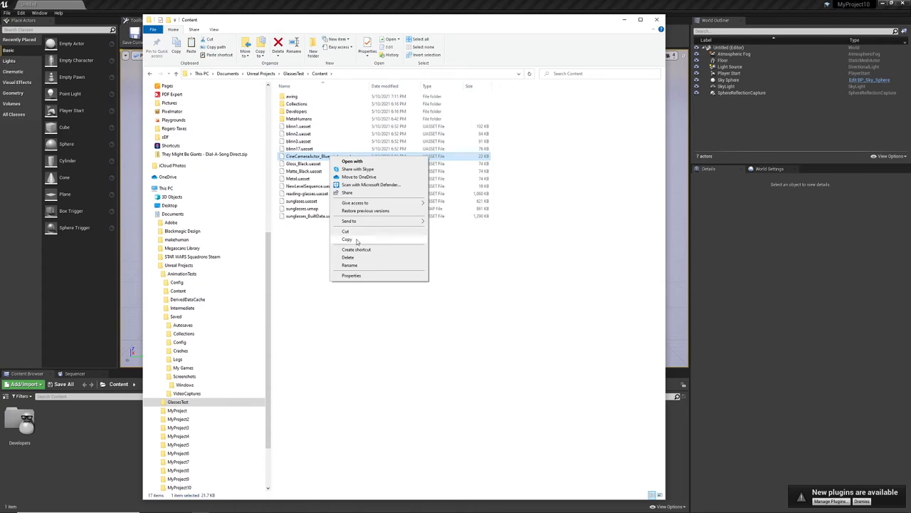
click(348, 239)
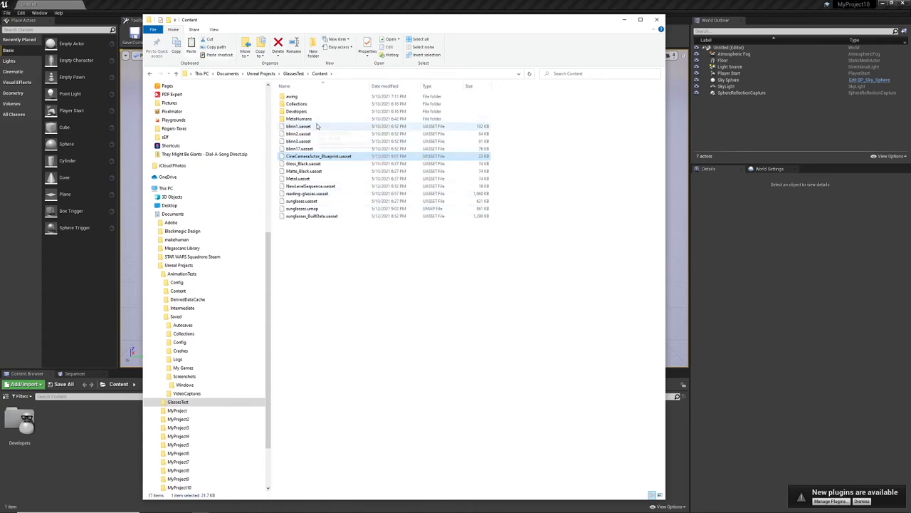
mouse_move(350, 164)
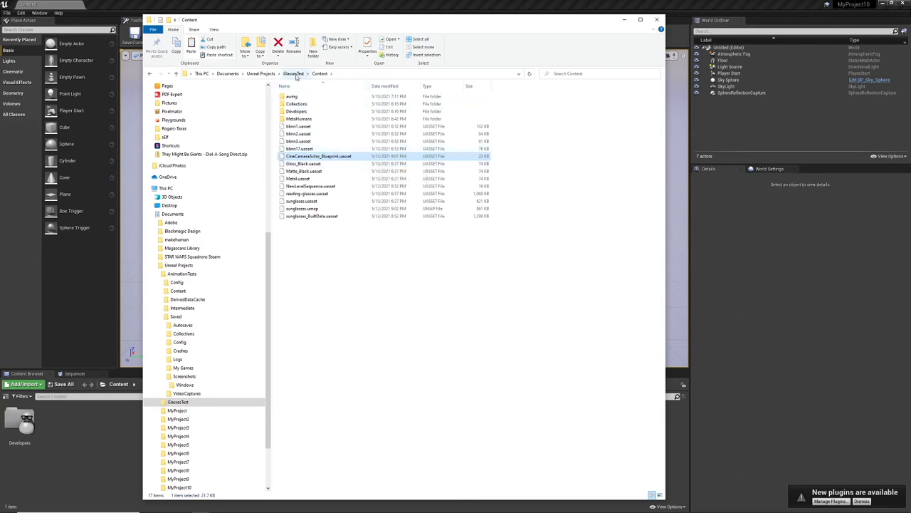
- Navigate to the MyProject10 Content folder to paste the camera blueprint asset there
click(262, 74)
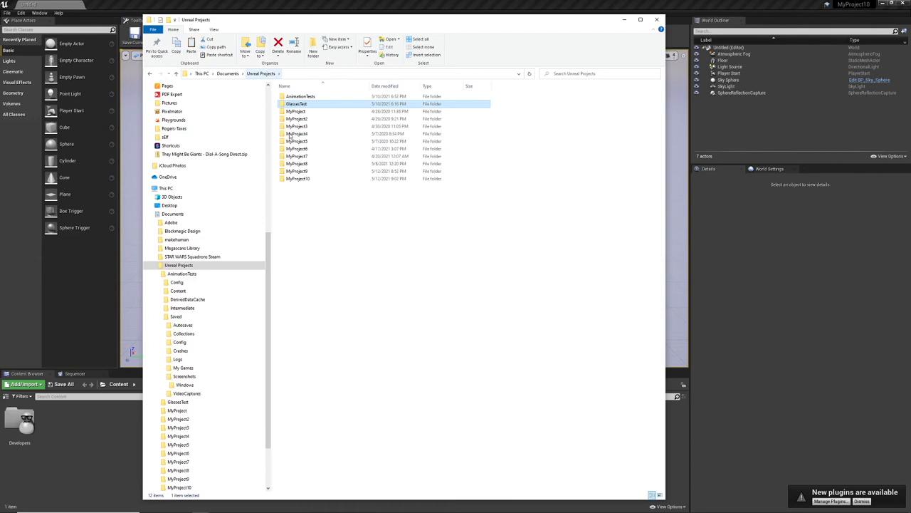
double_click(297, 178)
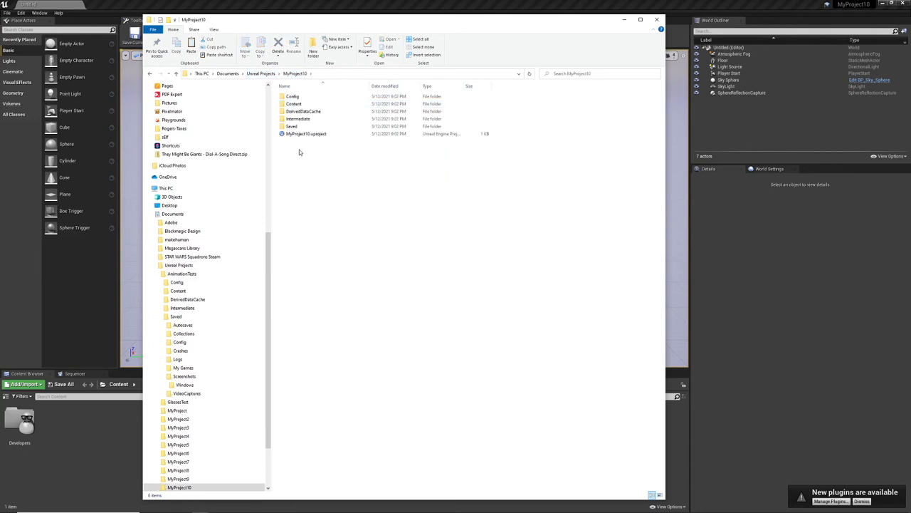
double_click(293, 103)
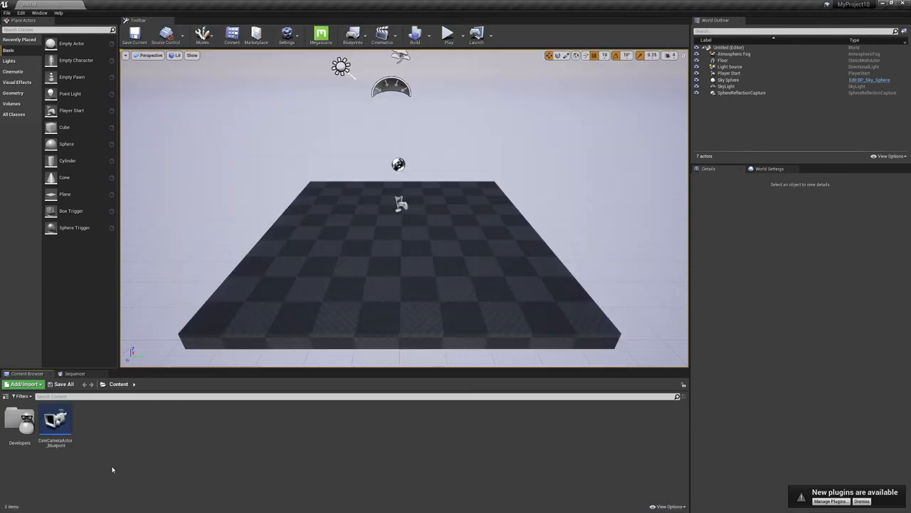
- Drag CineCameraActor_Blueprint from the Content Browser onto the level floor and select it
click(55, 424)
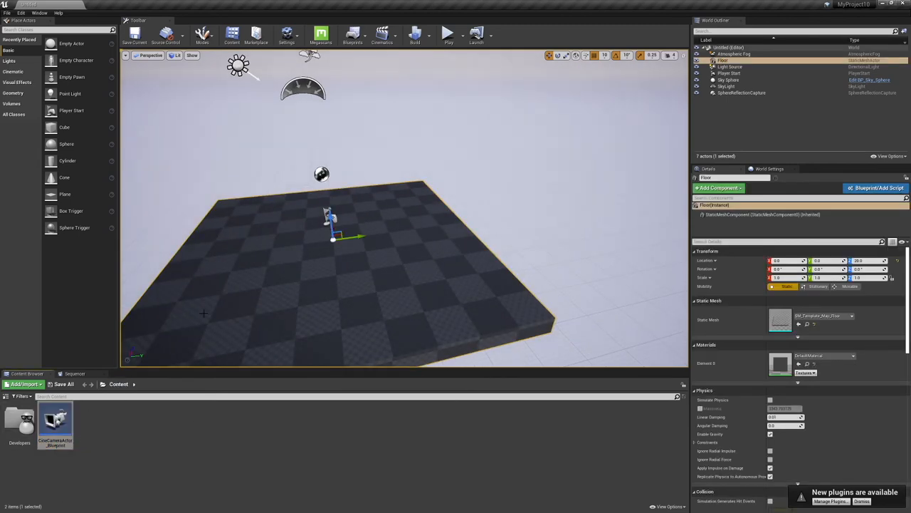
drag(56, 420, 268, 295)
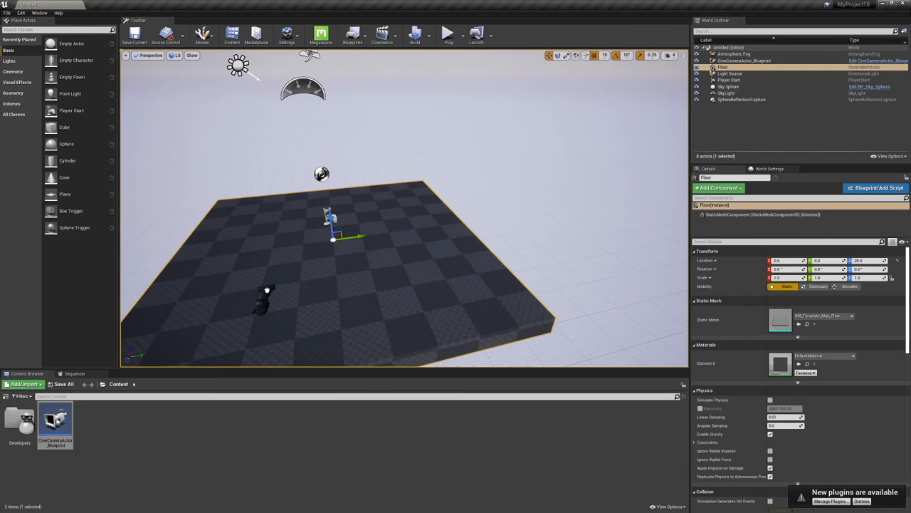
click(743, 60)
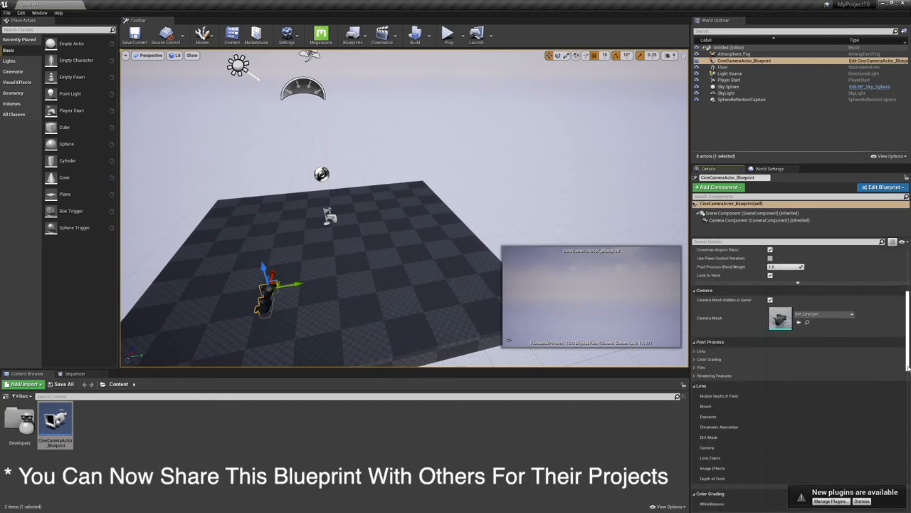
scroll(down, 3)
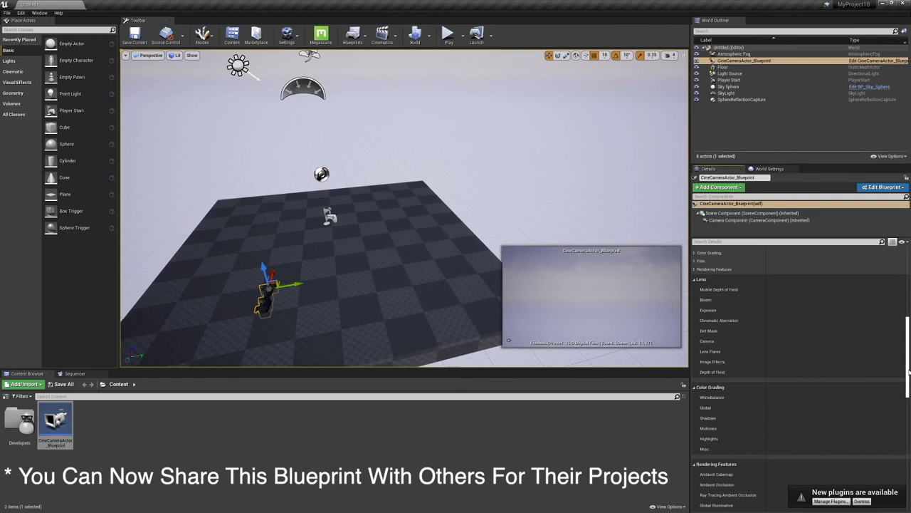
scroll(down, 3)
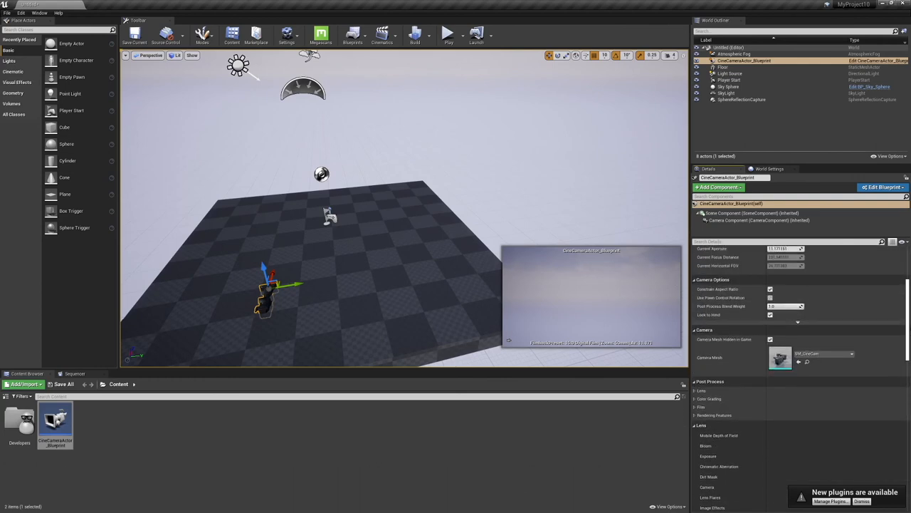
scroll(down, 3)
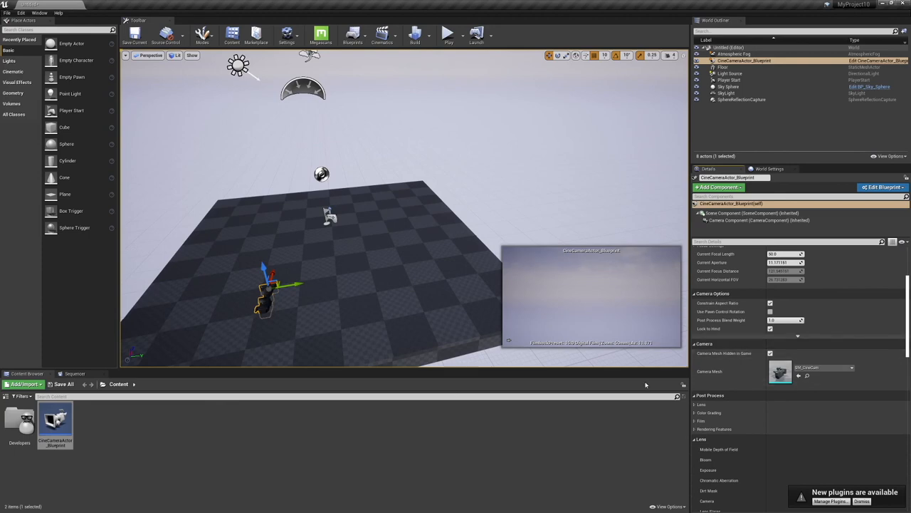
mouse_move(520, 435)
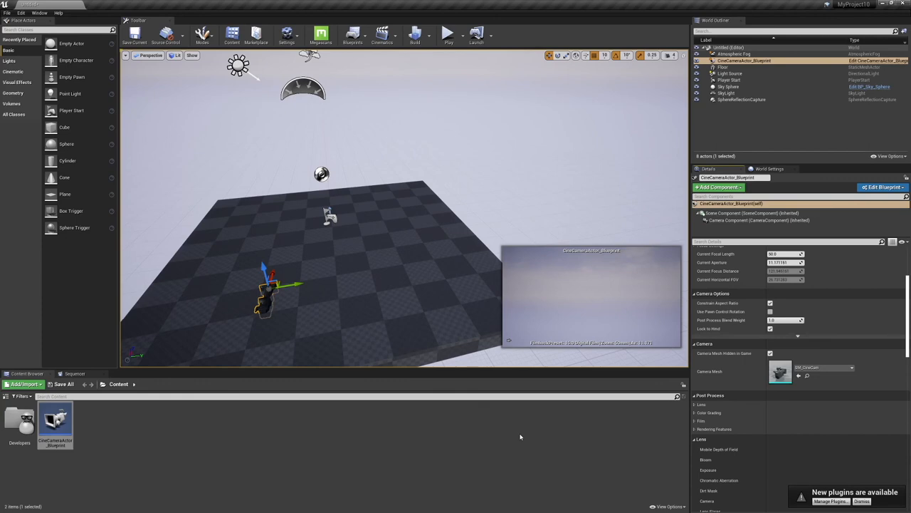